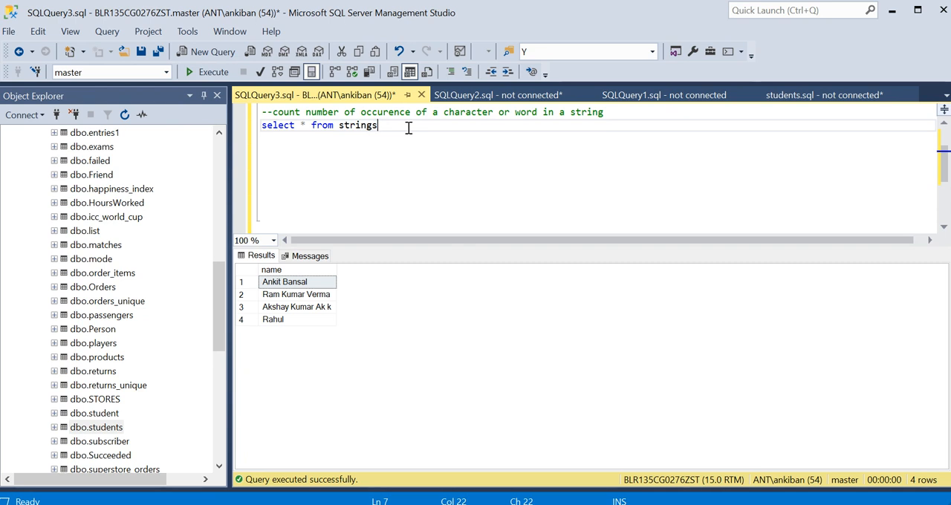
# - Review the existing names in the results grid and the strings table and comment in the query
pyautogui.doubleClick(468, 112)
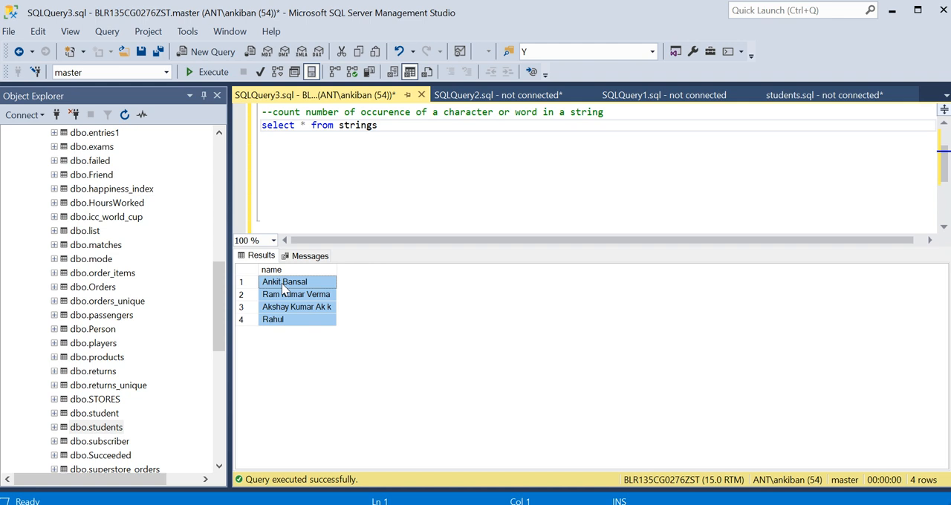
pyautogui.moveTo(288, 304)
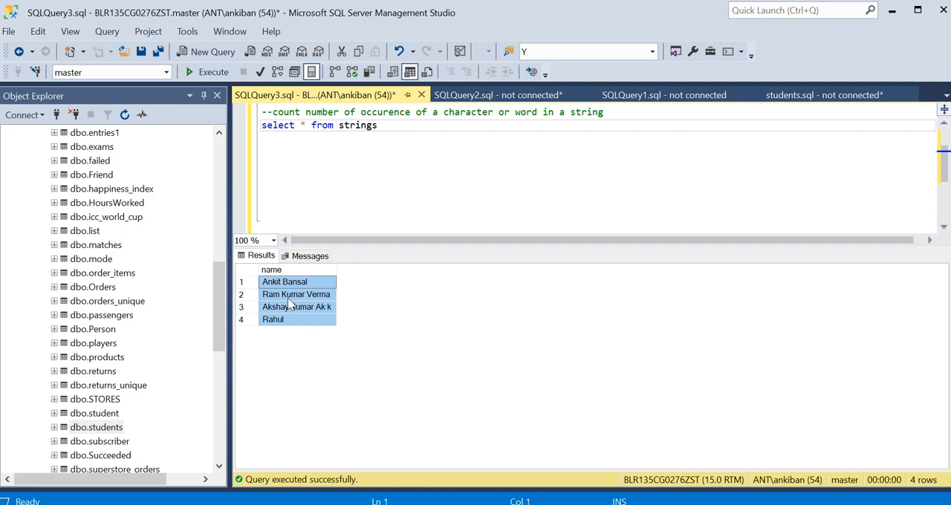
pyautogui.click(296, 295)
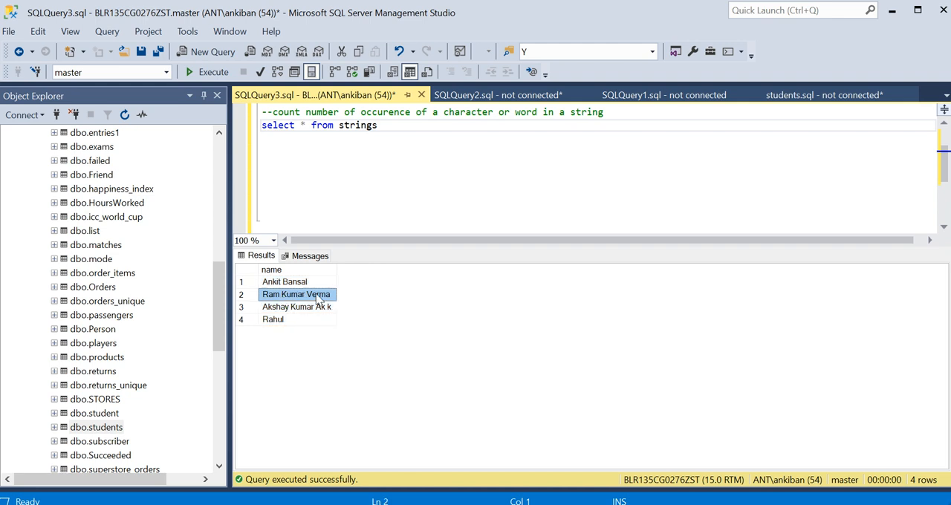
pyautogui.click(297, 306)
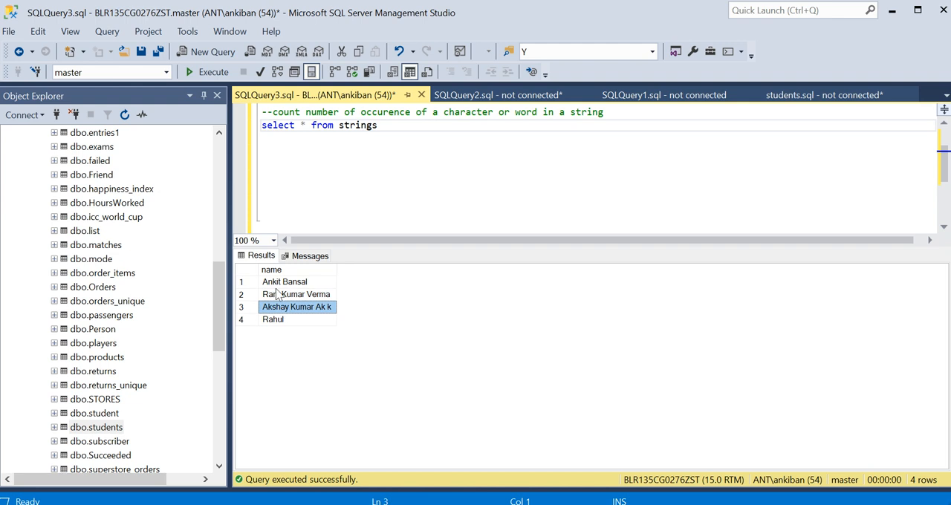
pyautogui.click(295, 294)
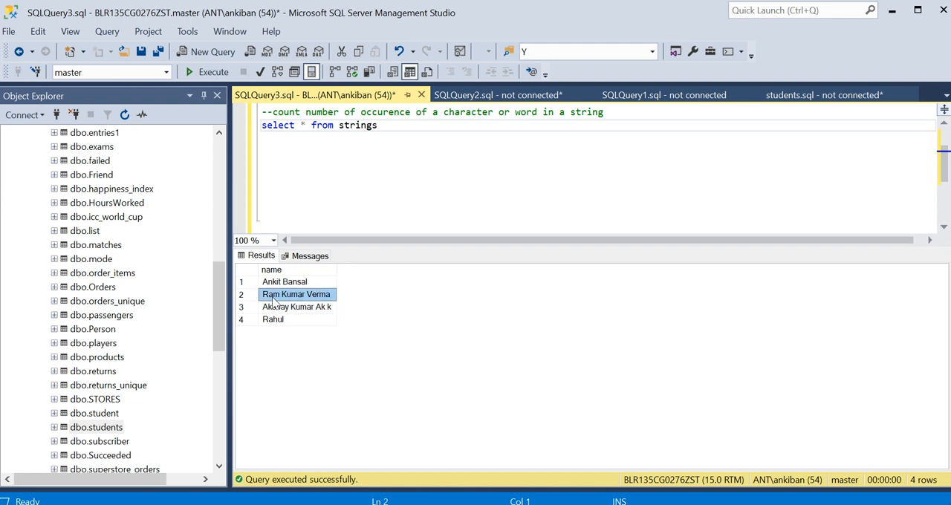
pyautogui.click(297, 306)
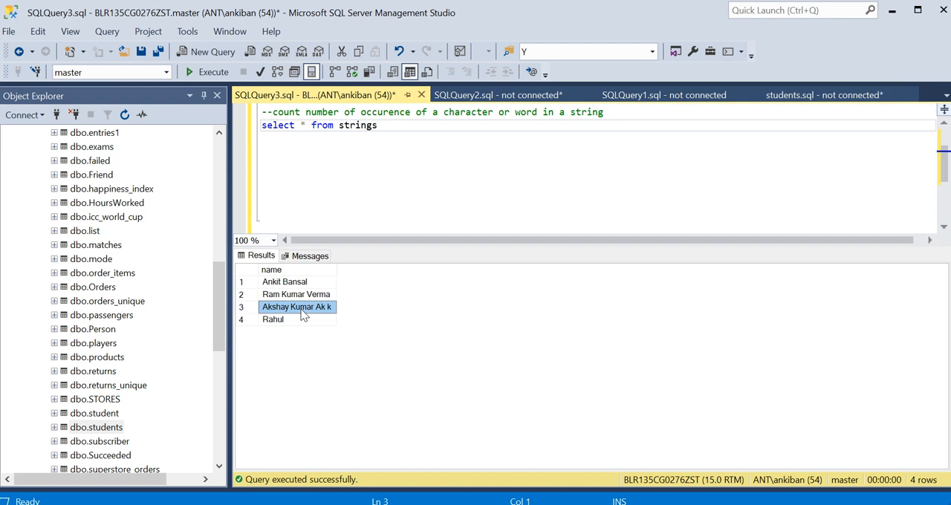
pyautogui.doubleClick(357, 124)
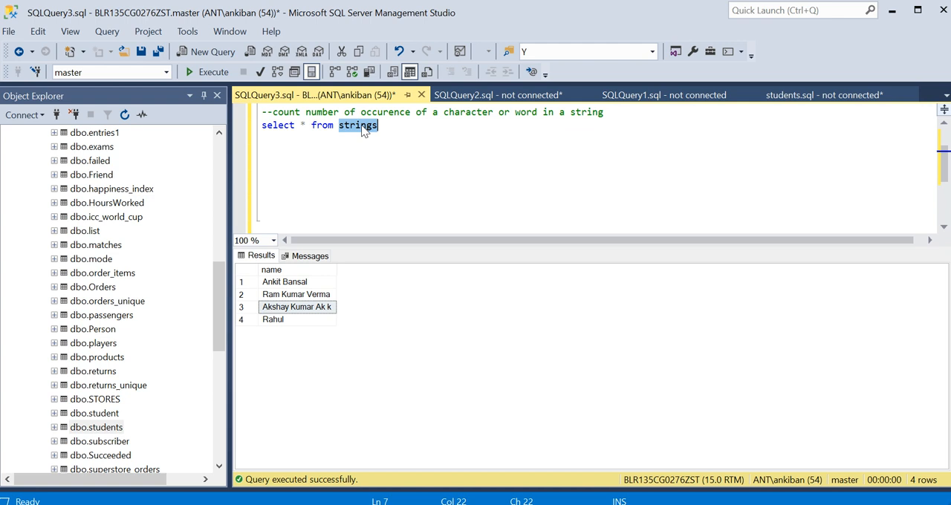
pyautogui.doubleClick(526, 112)
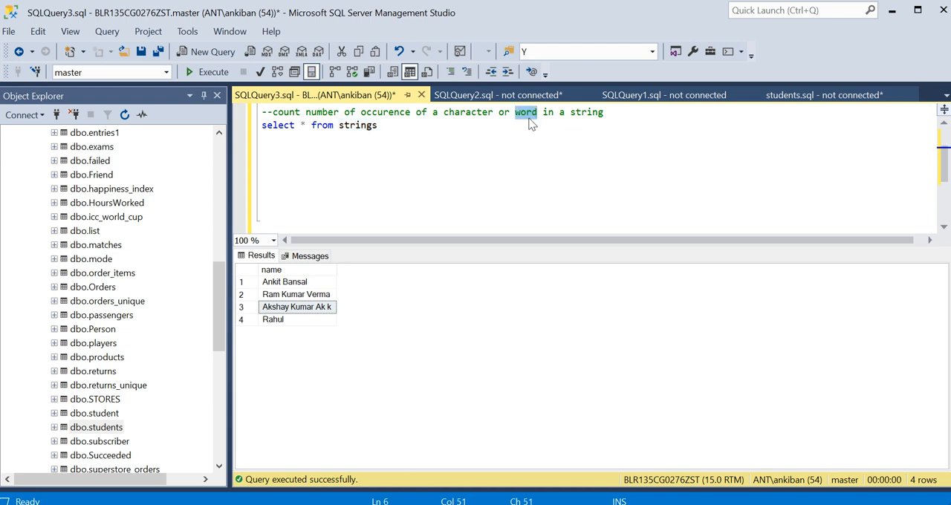
pyautogui.moveTo(296, 318)
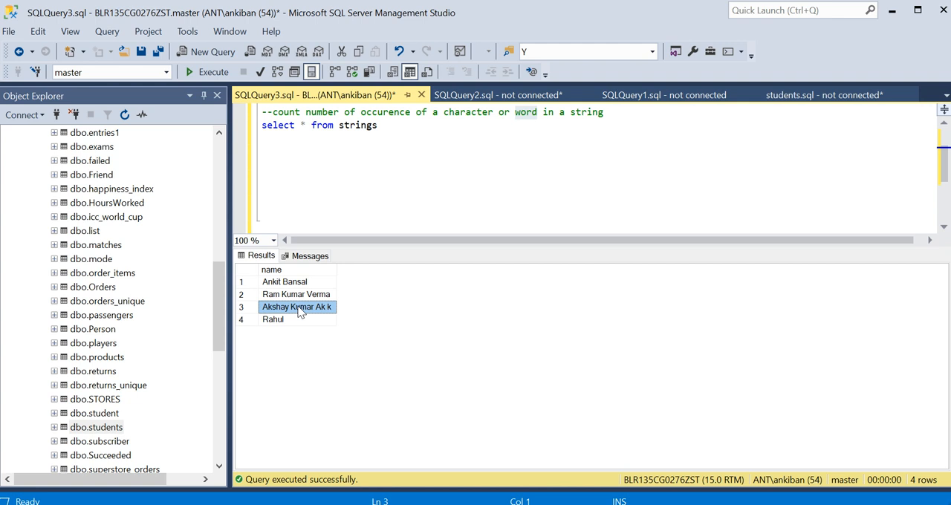
# - Replace the * in the select list with the name column
pyautogui.click(378, 125)
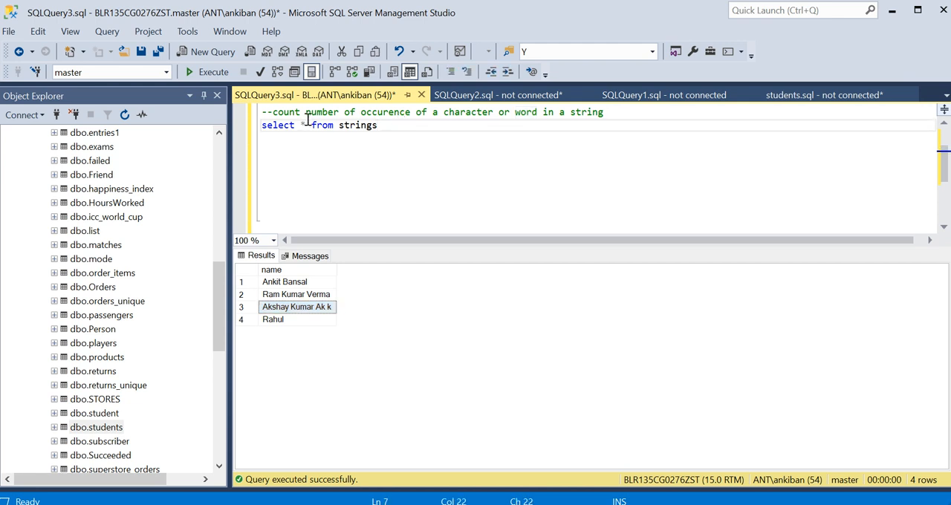
pyautogui.press('Backspace')
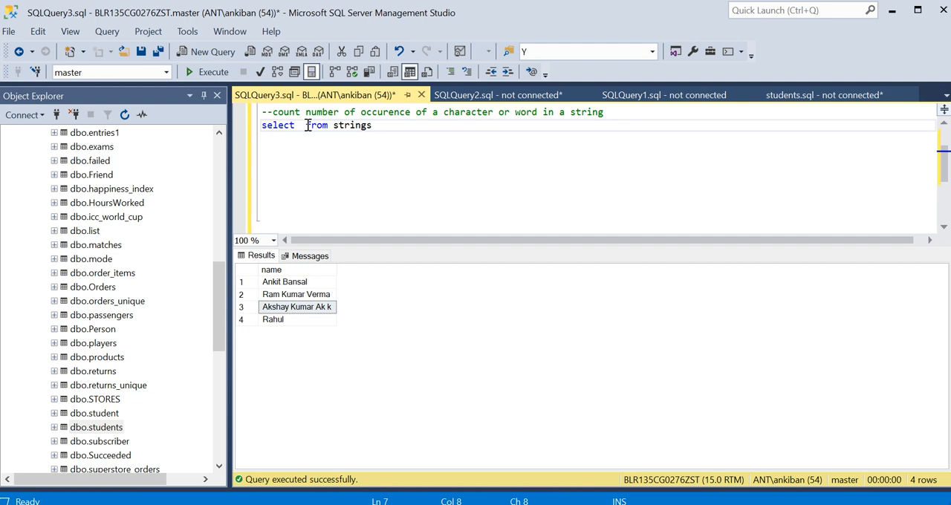
pyautogui.write('name')
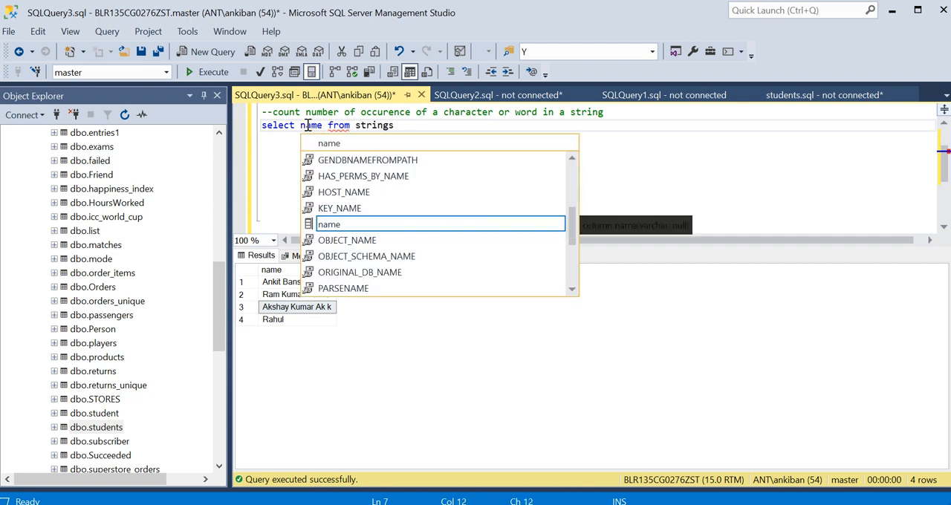
pyautogui.click(211, 71)
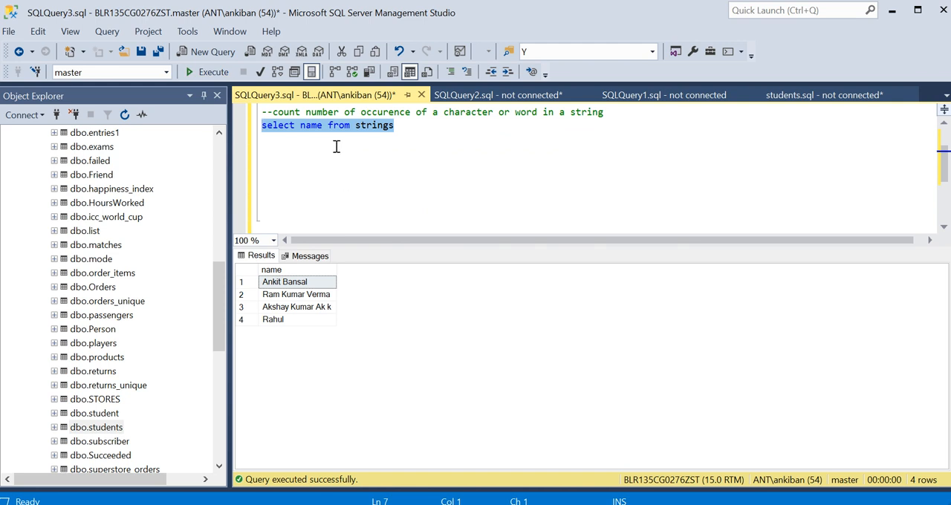
# - Add a second column replace(name,' ','') as rep_name on a new line before FROM
pyautogui.click(324, 125)
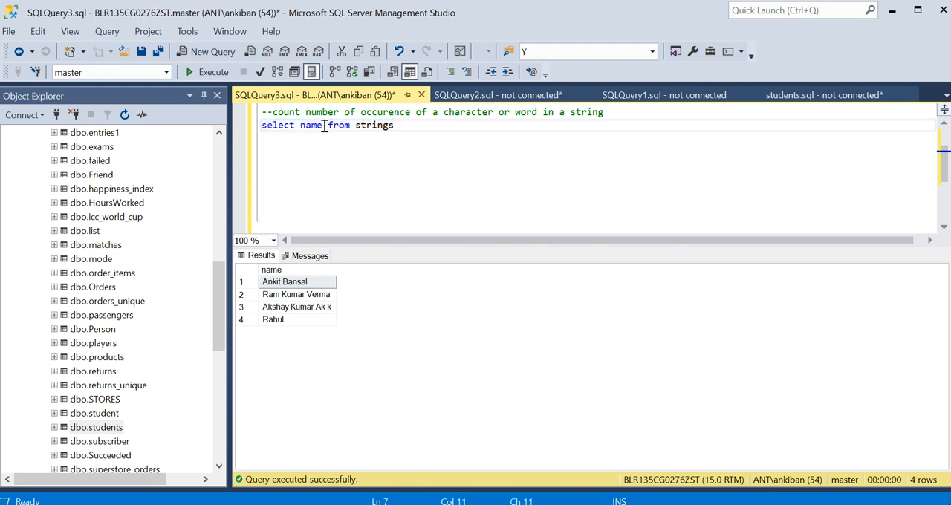
pyautogui.press('Return')
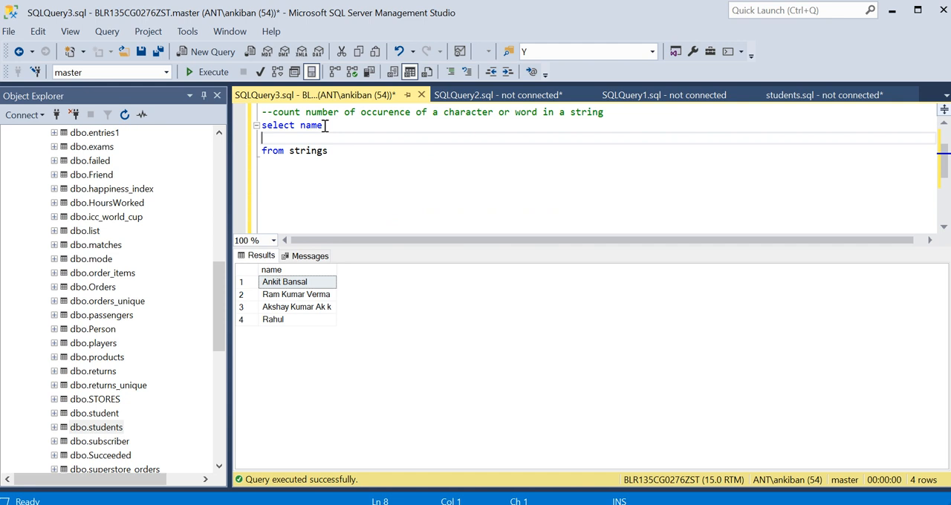
pyautogui.write(',replace')
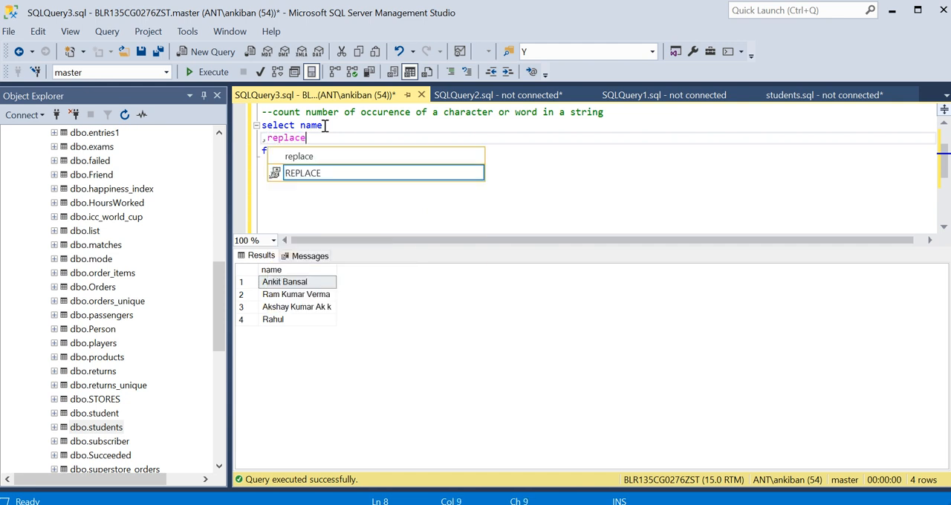
pyautogui.write('(name')
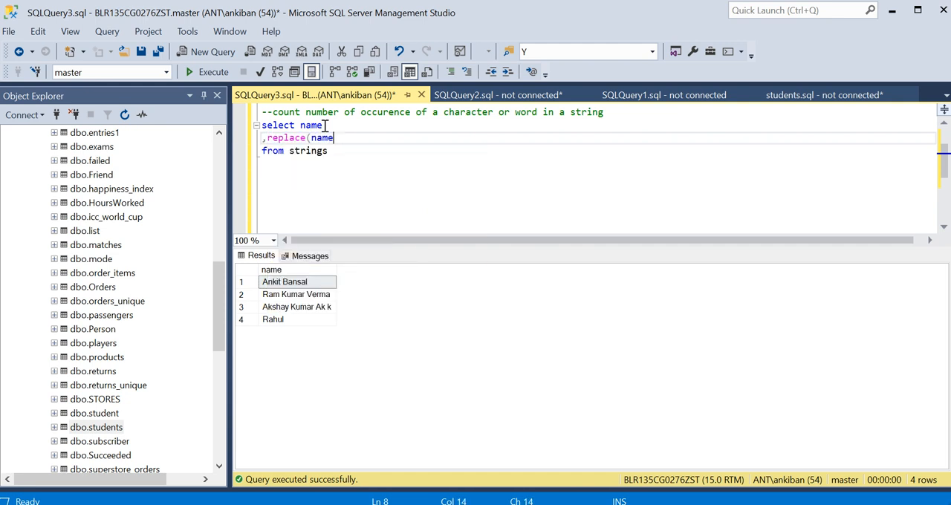
pyautogui.write(",'")
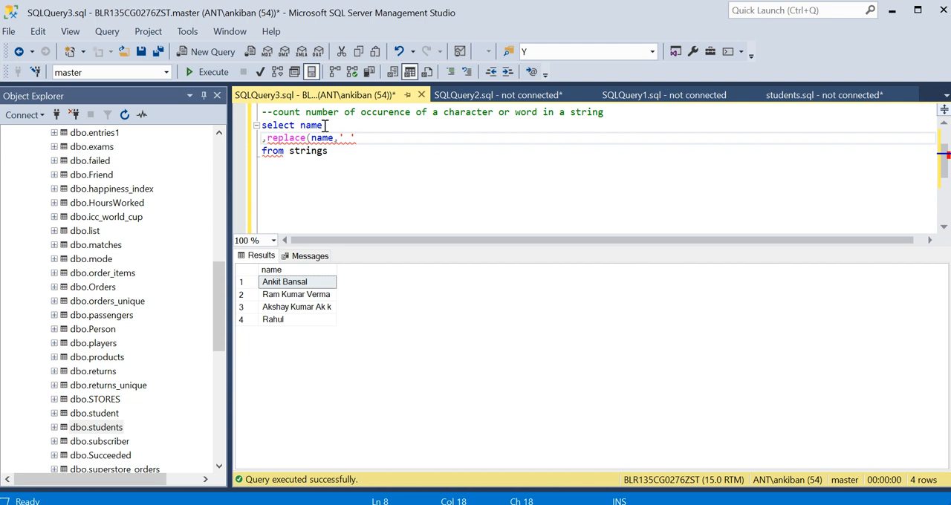
pyautogui.write("'') as rep")
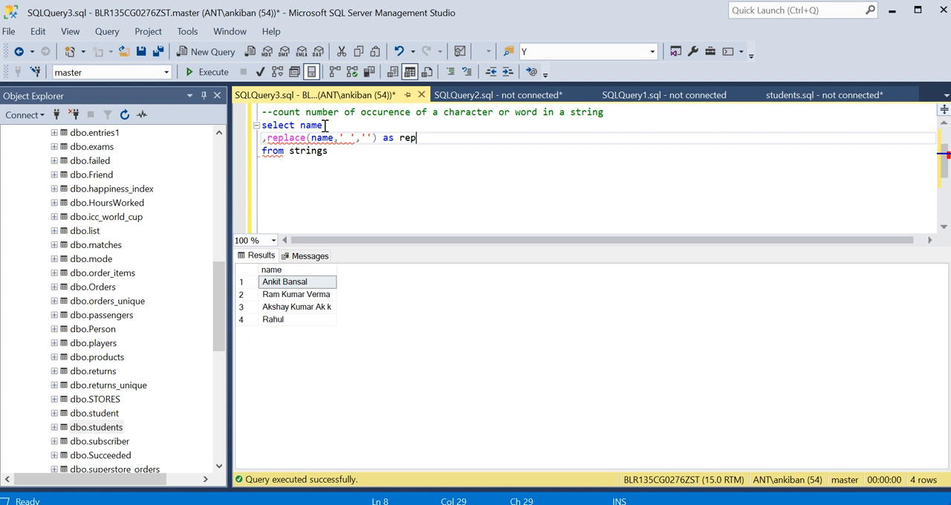
pyautogui.write('_name')
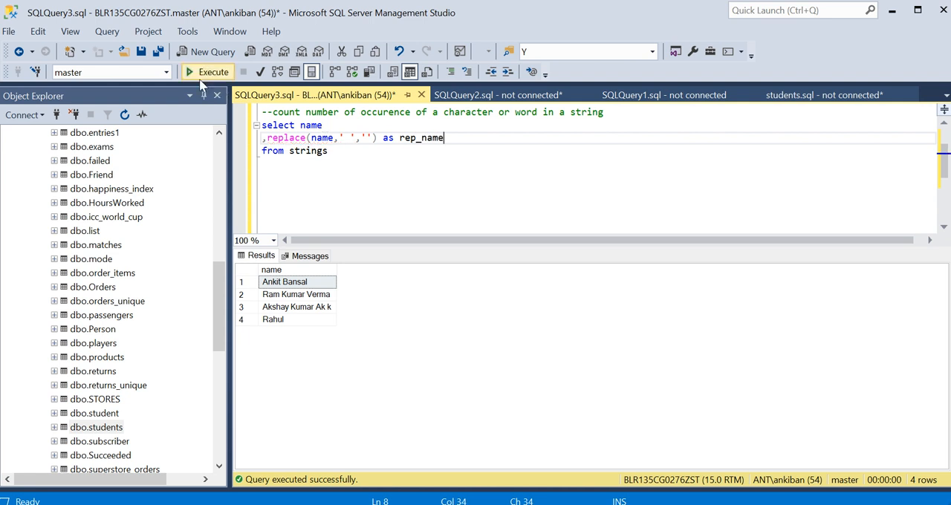
# - Run the script, then only the selected SELECT query, returning name with rep_name like AnkitBansal, RamKumarVerma
pyautogui.click(208, 71)
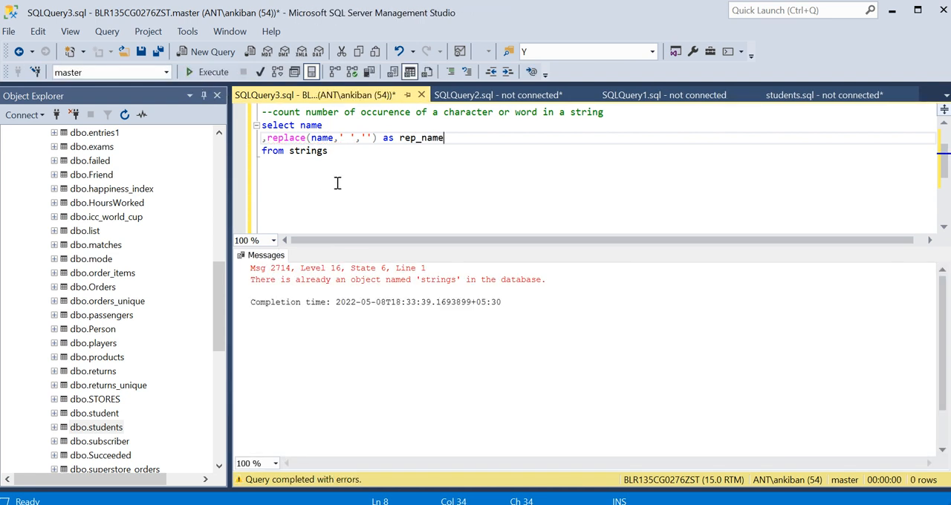
pyautogui.click(264, 175)
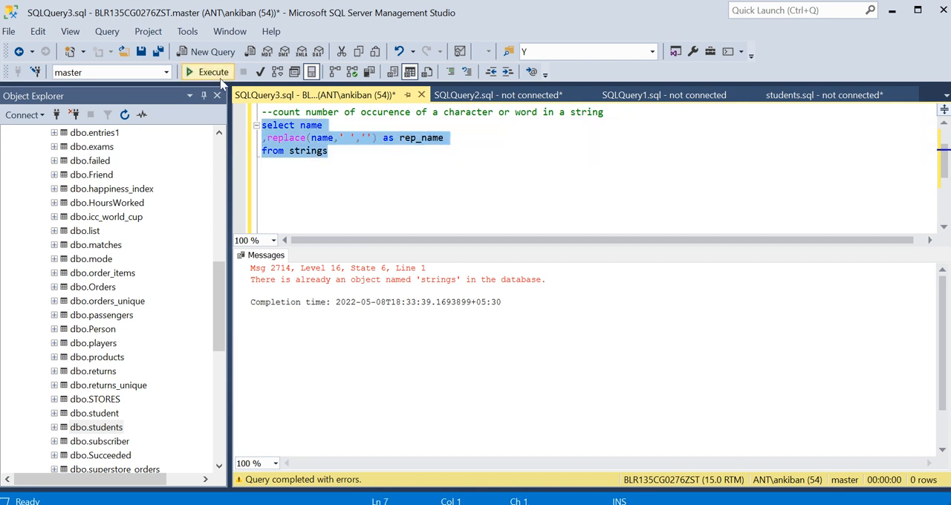
pyautogui.click(208, 71)
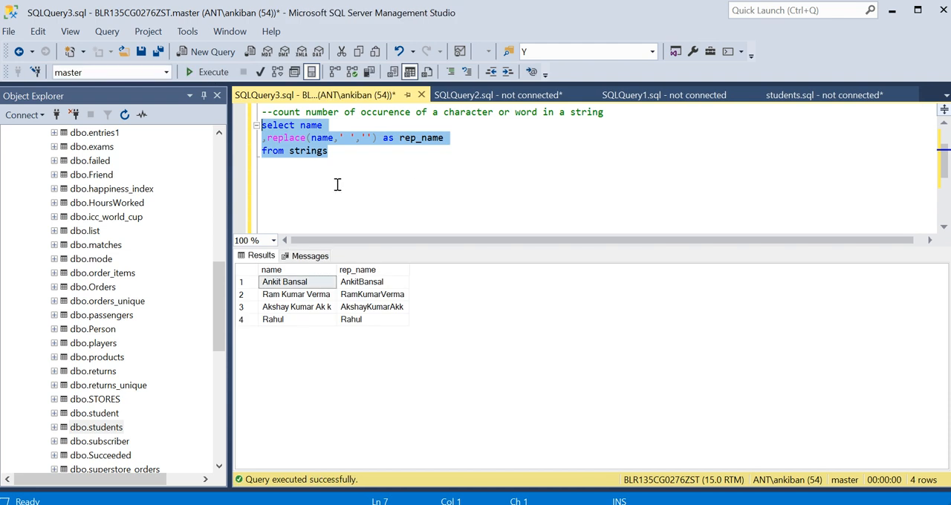
pyautogui.moveTo(359, 309)
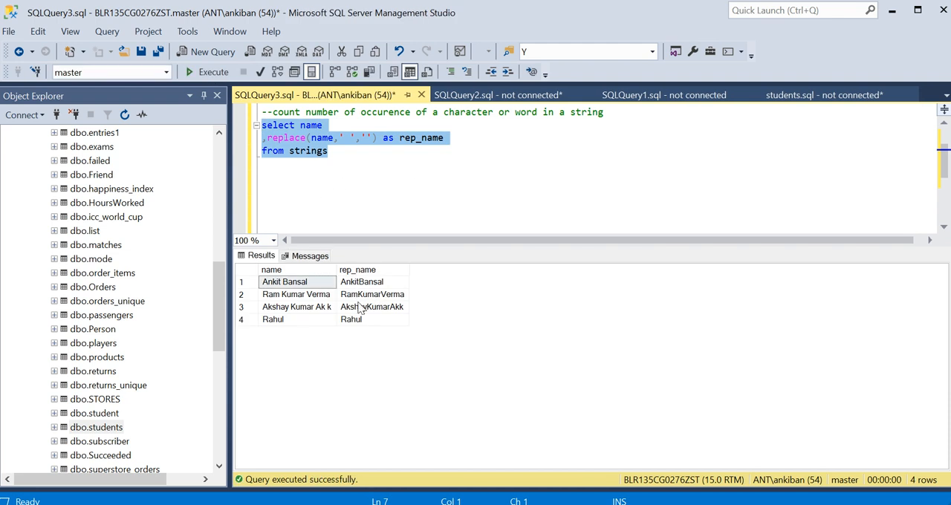
pyautogui.click(333, 164)
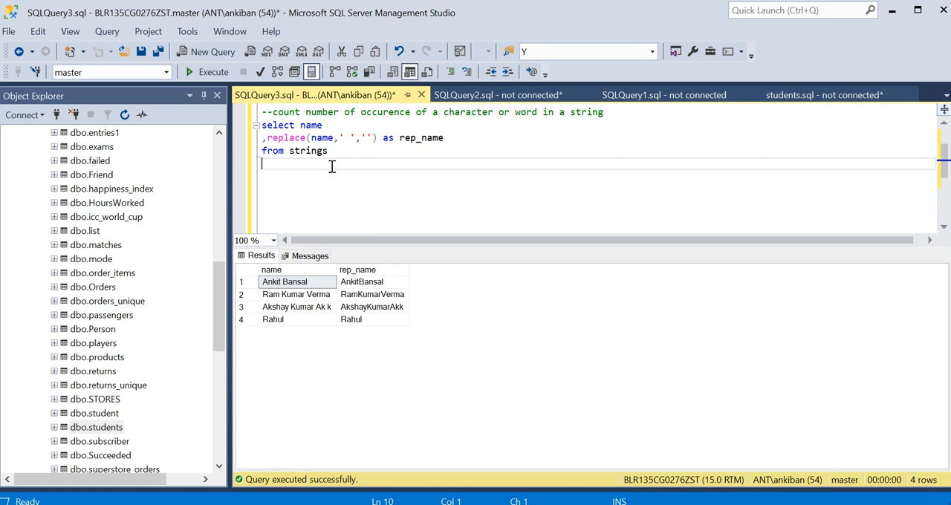
# - Duplicate the replace line and edit it to len(name)-len(replace(name,' ','')) aliased cnt
pyautogui.click(443, 138)
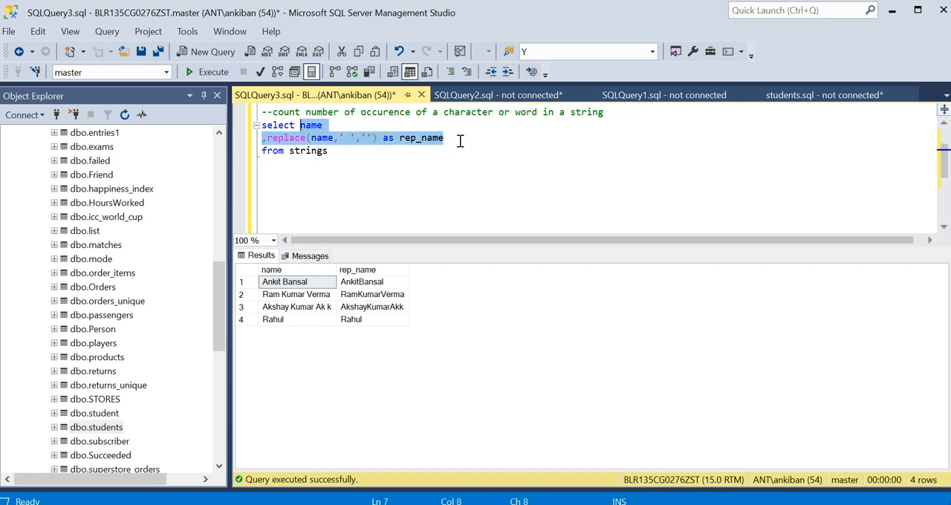
pyautogui.click(443, 138)
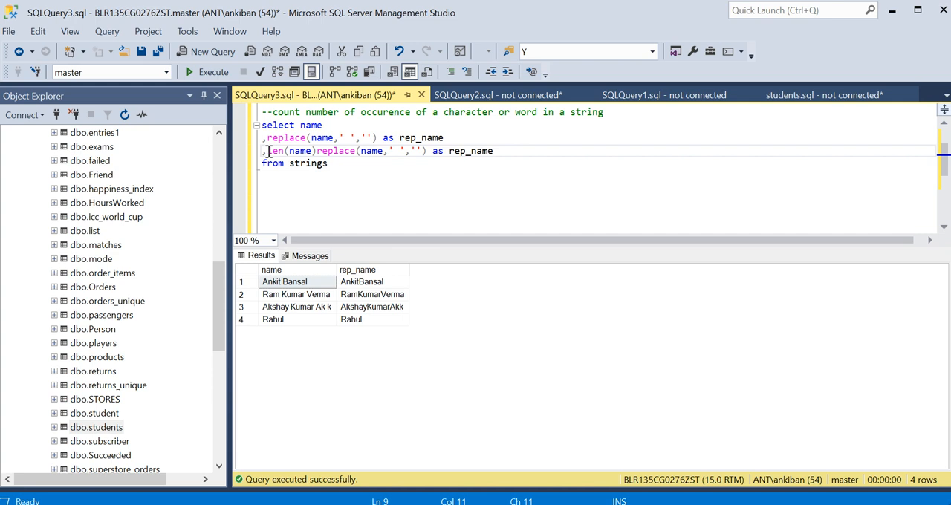
pyautogui.write('-len(')
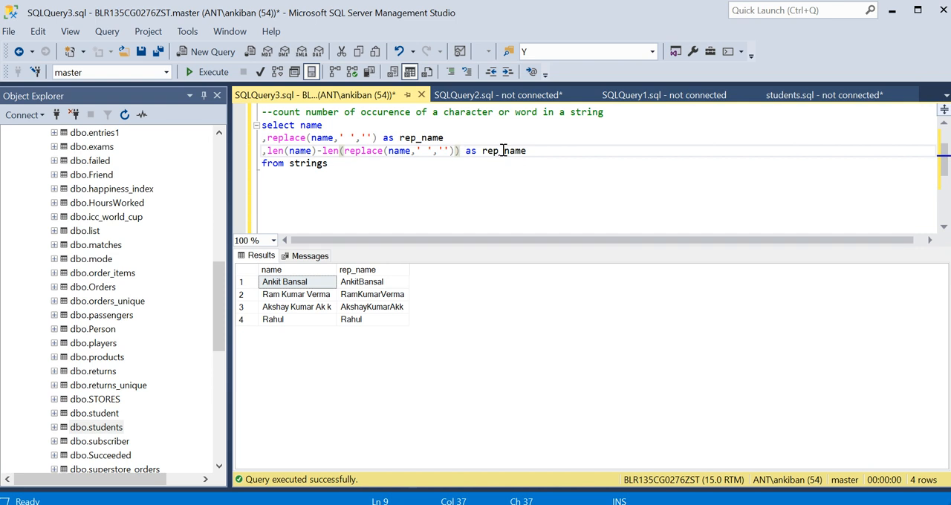
pyautogui.write('cnt')
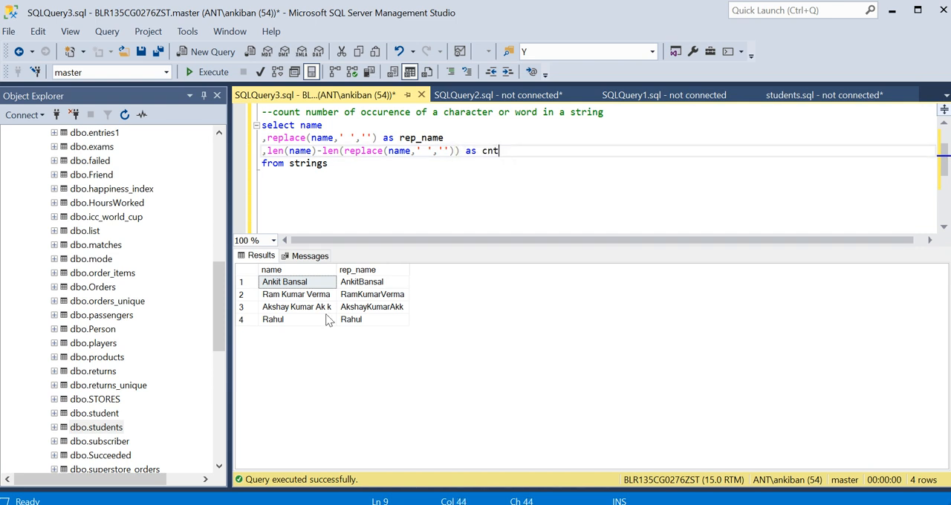
pyautogui.moveTo(309, 294)
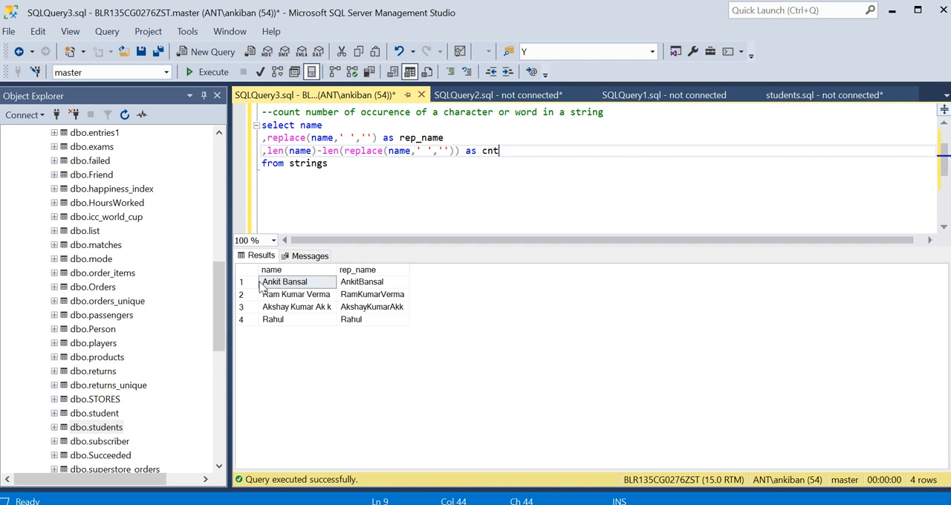
pyautogui.click(284, 282)
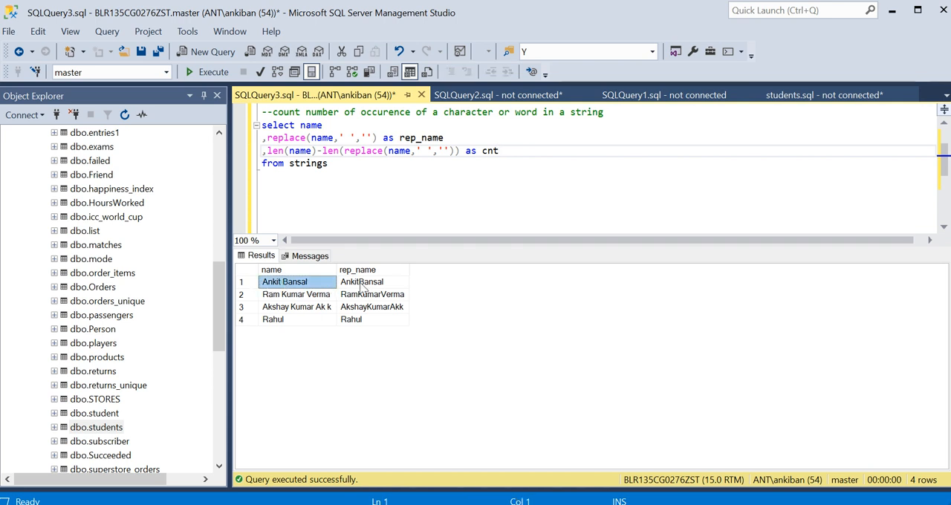
pyautogui.click(361, 283)
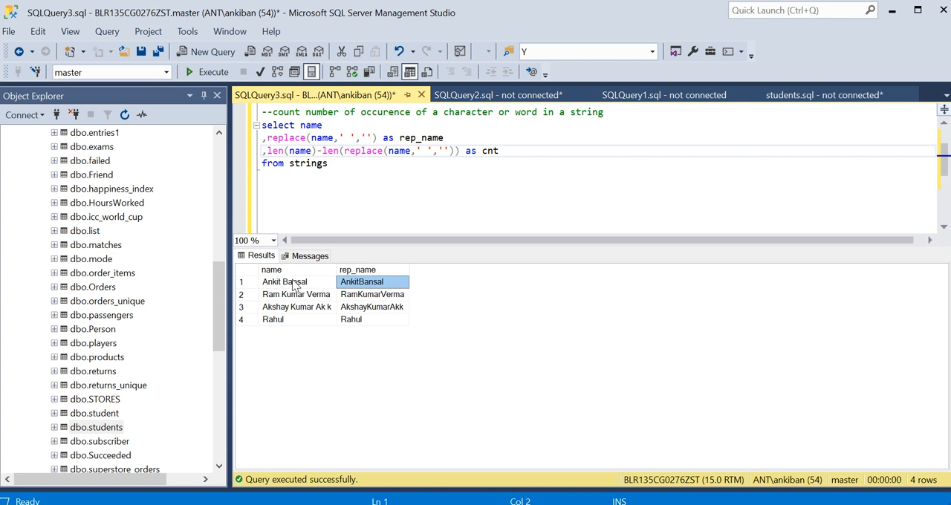
pyautogui.click(284, 283)
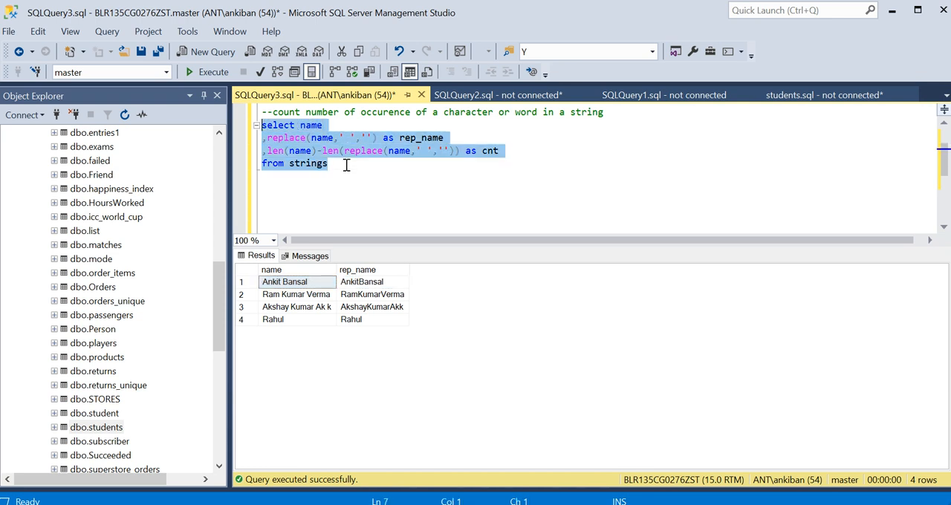
# - Run the three-column query and check the cnt space counts 1, 2, 3, 0 for each name
pyautogui.click(214, 71)
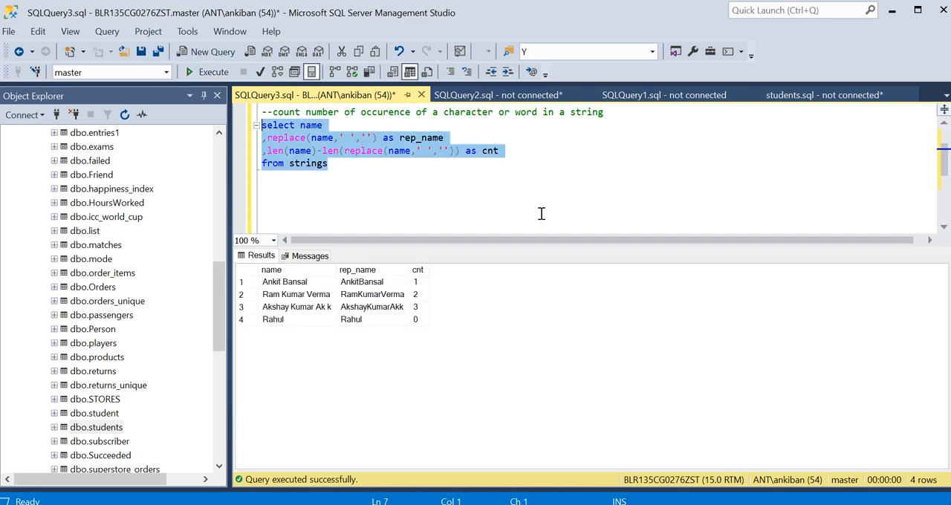
pyautogui.click(416, 283)
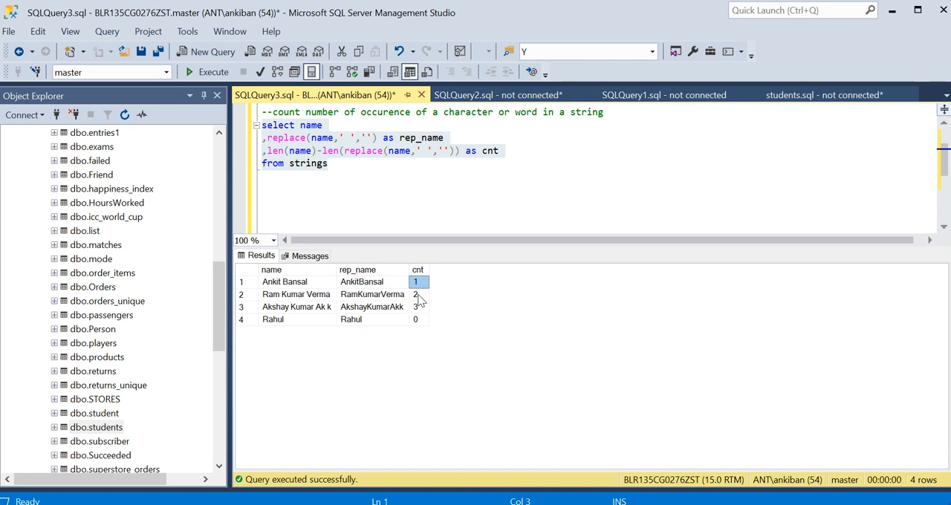
pyautogui.click(417, 294)
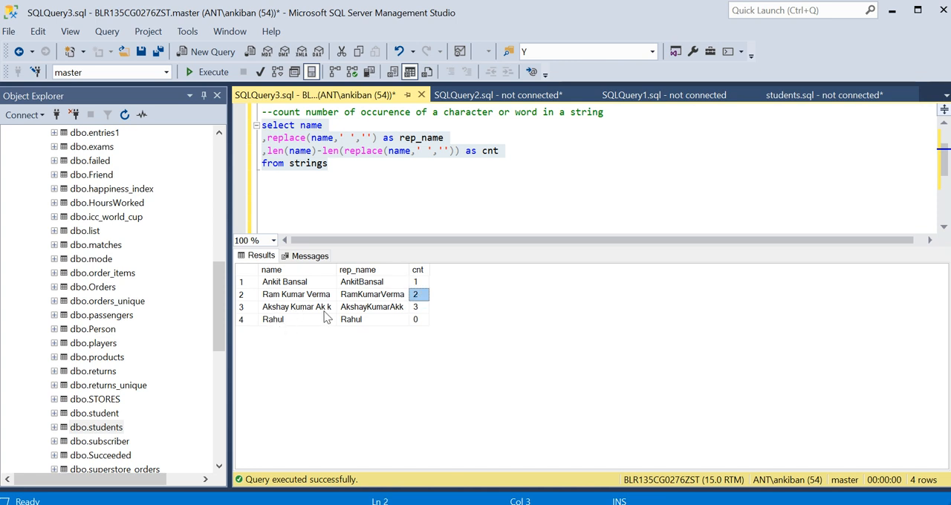
pyautogui.click(371, 306)
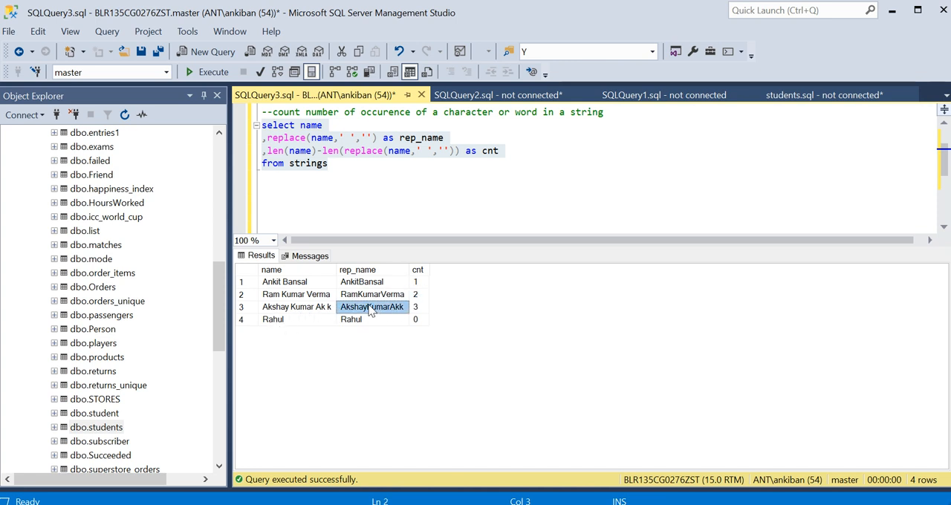
pyautogui.click(418, 320)
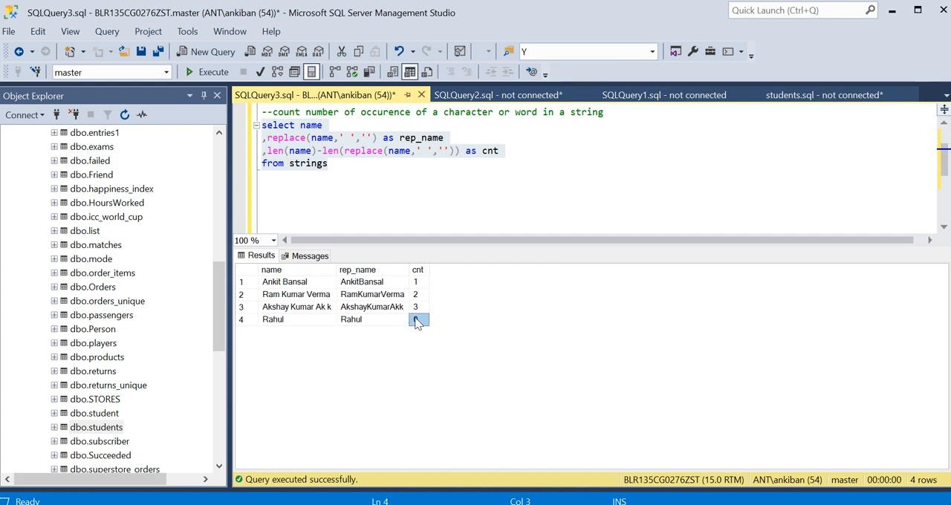
pyautogui.click(499, 152)
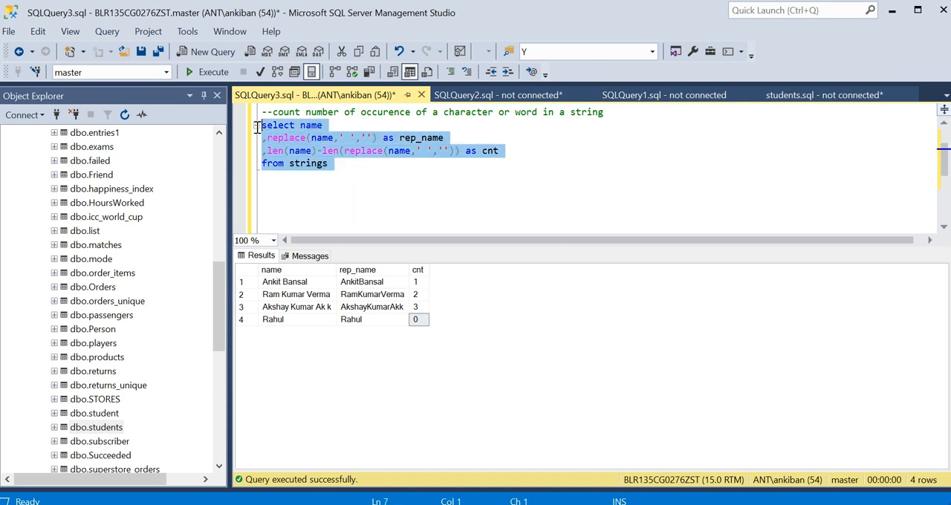
# - Paste a copy of the query below and change both replace arguments from ' ' to 'Ak'
pyautogui.click(348, 163)
pyautogui.write(';')
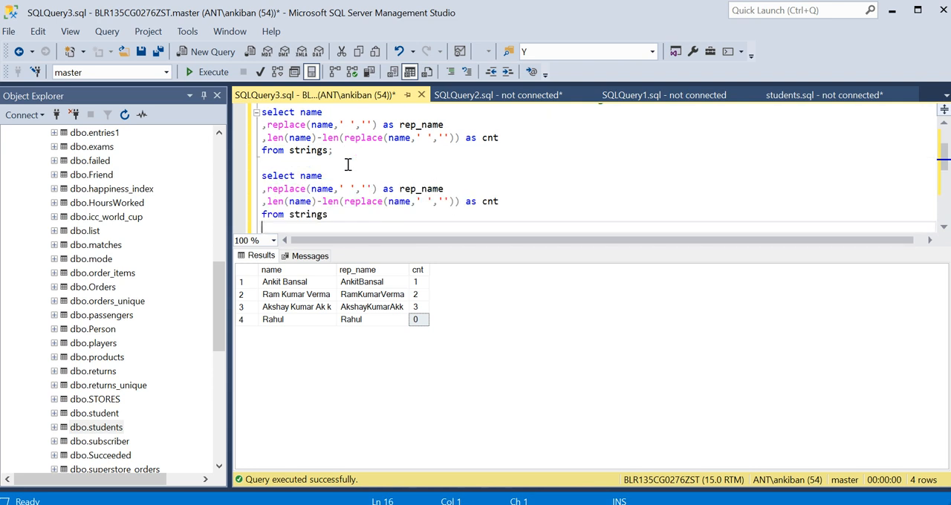
pyautogui.scroll(-3)
pyautogui.write('A')
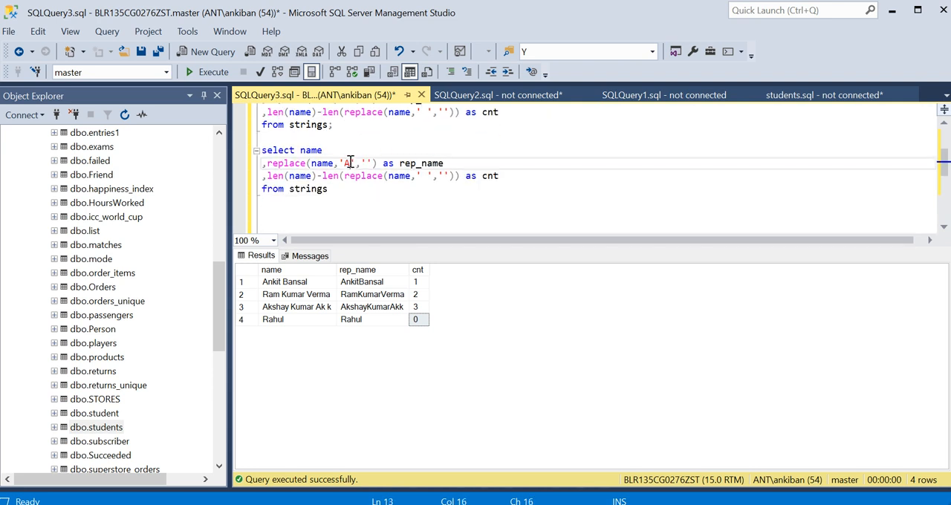
pyautogui.write('k')
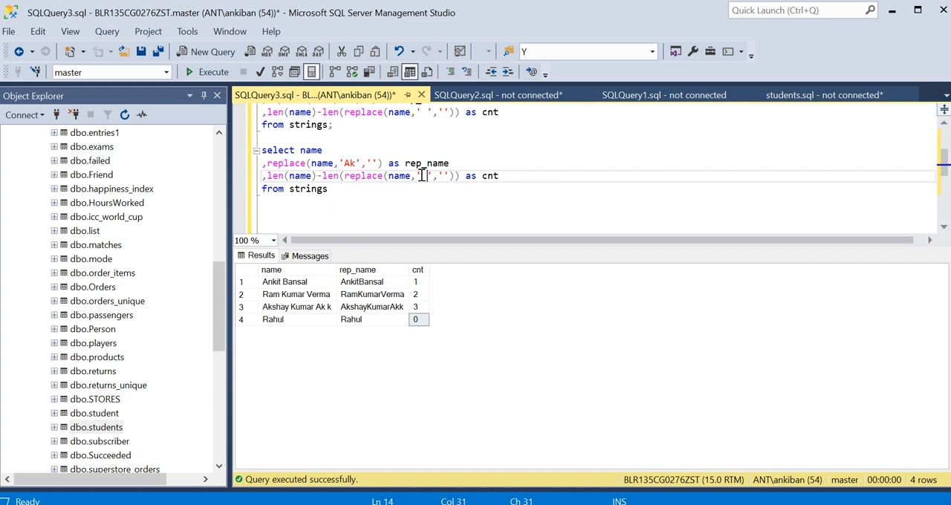
pyautogui.write('Ak')
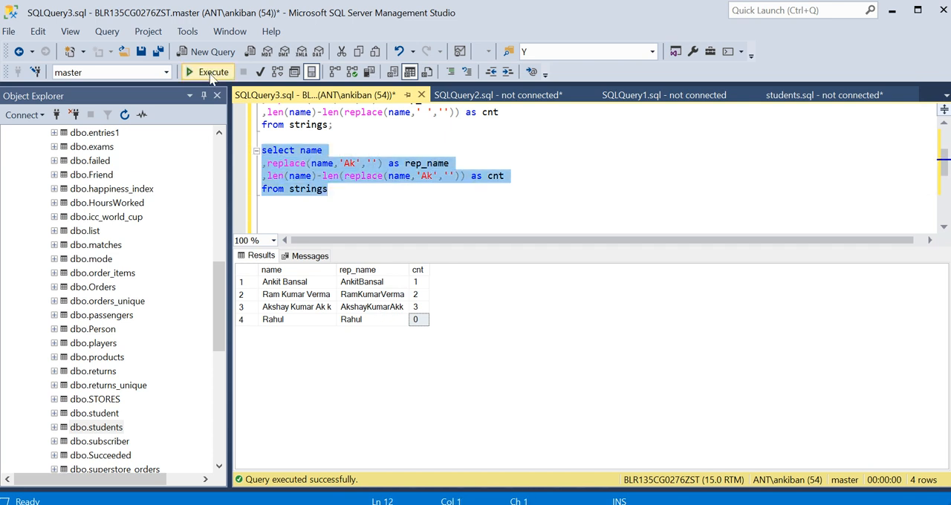
# - Run the 'Ak' query, check cnt 0, 0, 4, 0, and begin parenthesising the length-difference expression
pyautogui.click(214, 72)
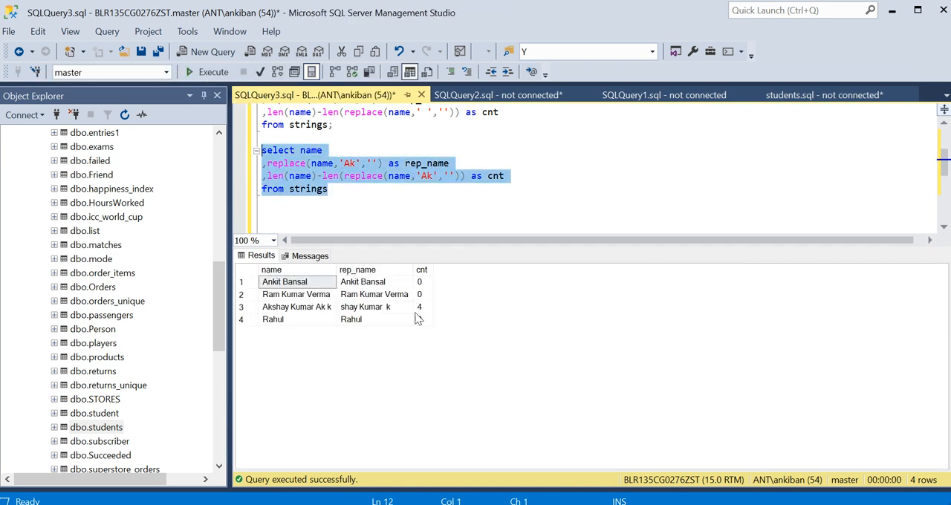
pyautogui.click(422, 306)
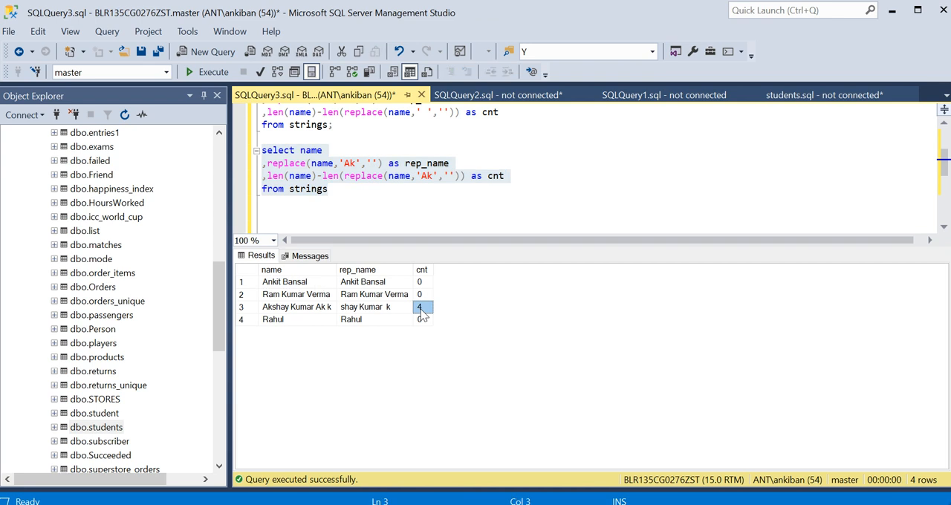
pyautogui.click(297, 306)
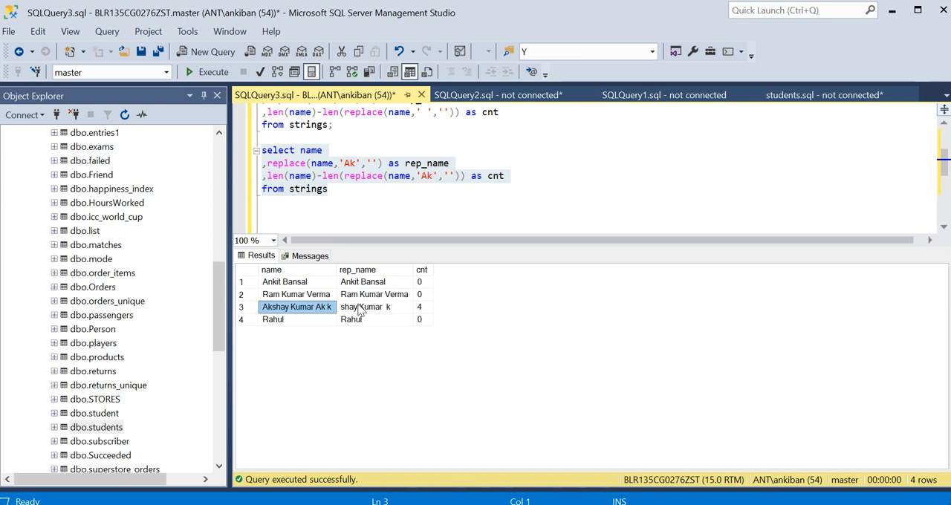
pyautogui.click(422, 306)
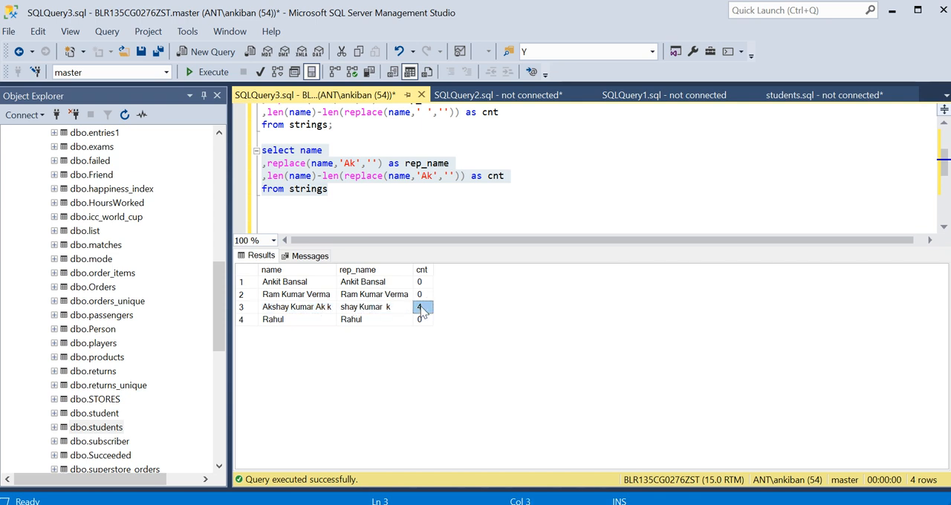
pyautogui.click(297, 306)
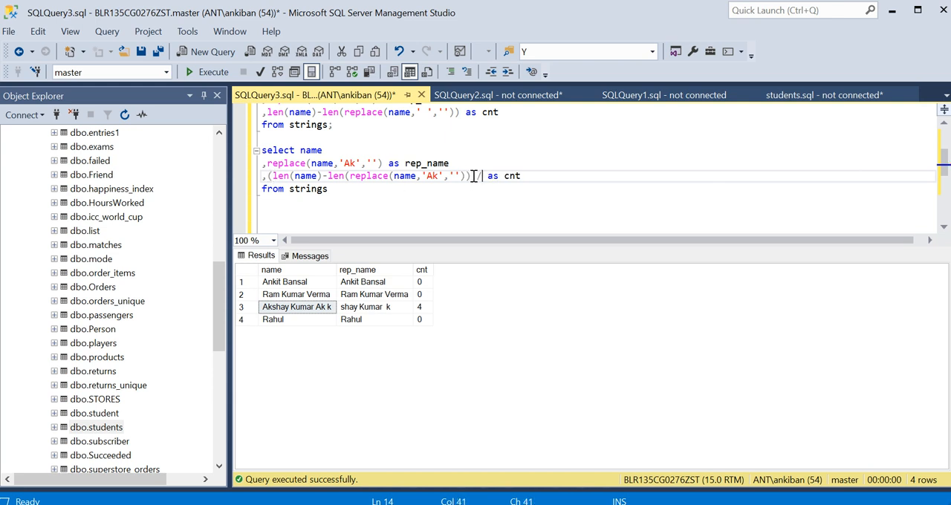
# - Divide the length difference by len('Ak') so rerunning returns cnt 0, 0, 2, 0
pyautogui.write('len(')
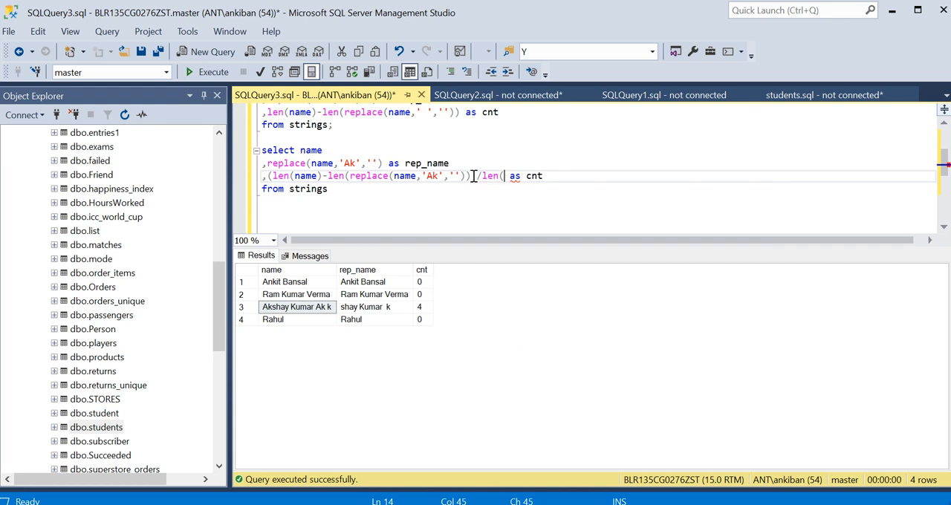
pyautogui.write("'A")
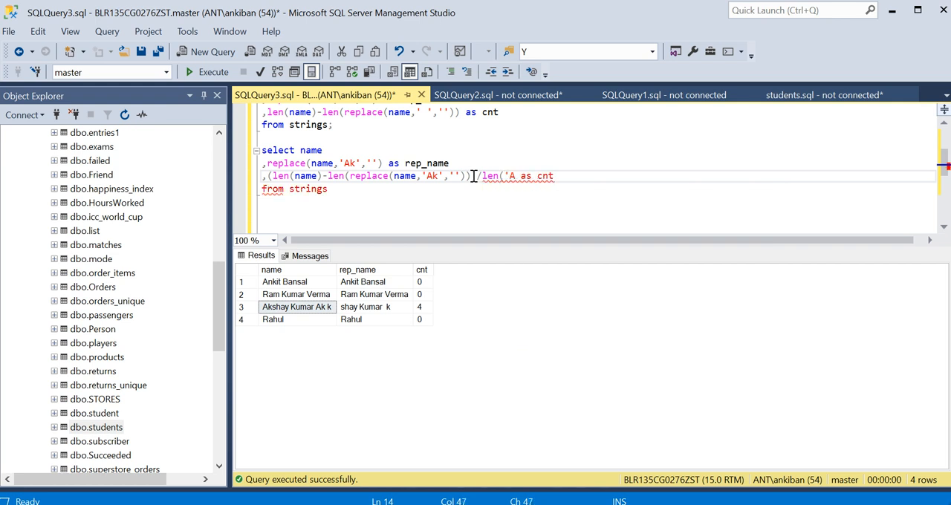
pyautogui.write("k'")
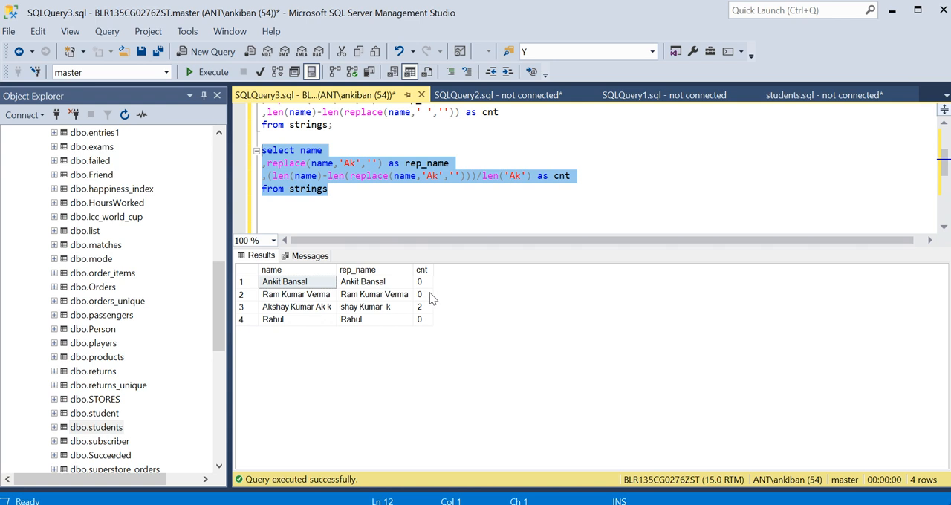
pyautogui.click(422, 306)
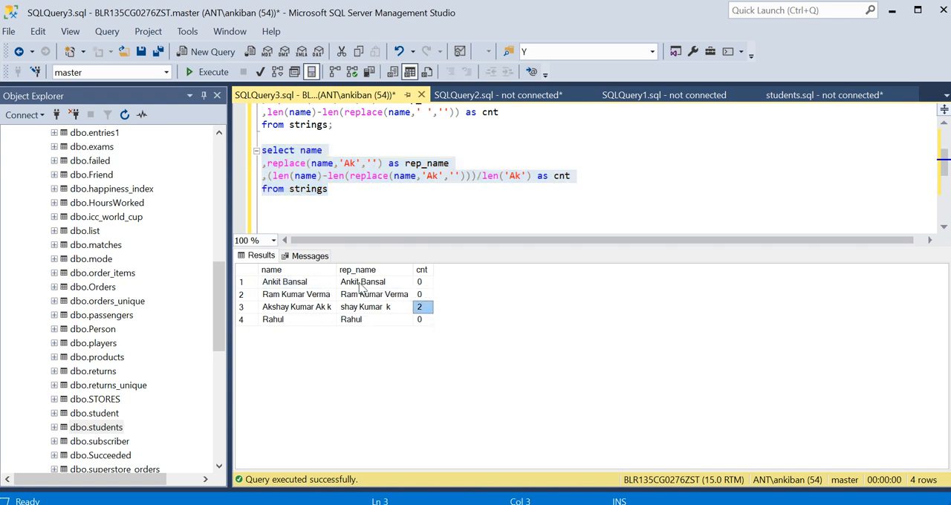
pyautogui.click(375, 318)
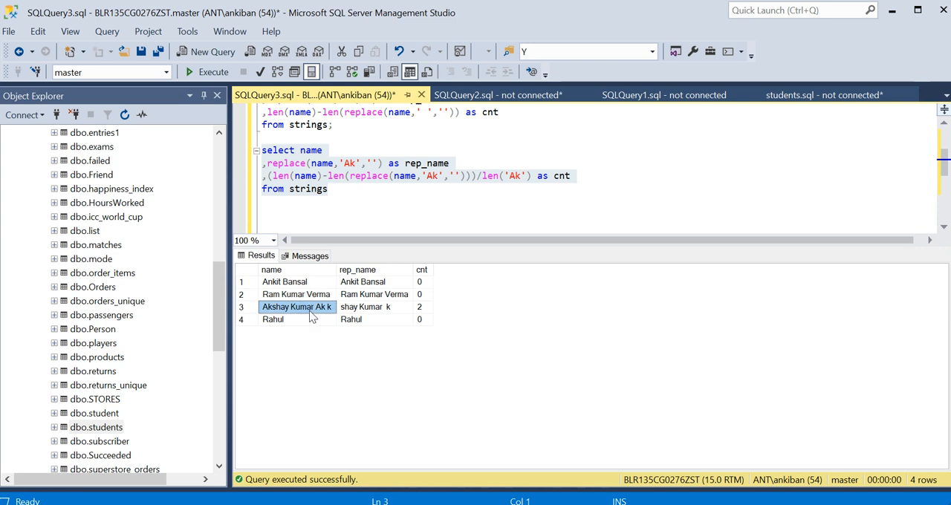
pyautogui.moveTo(470, 208)
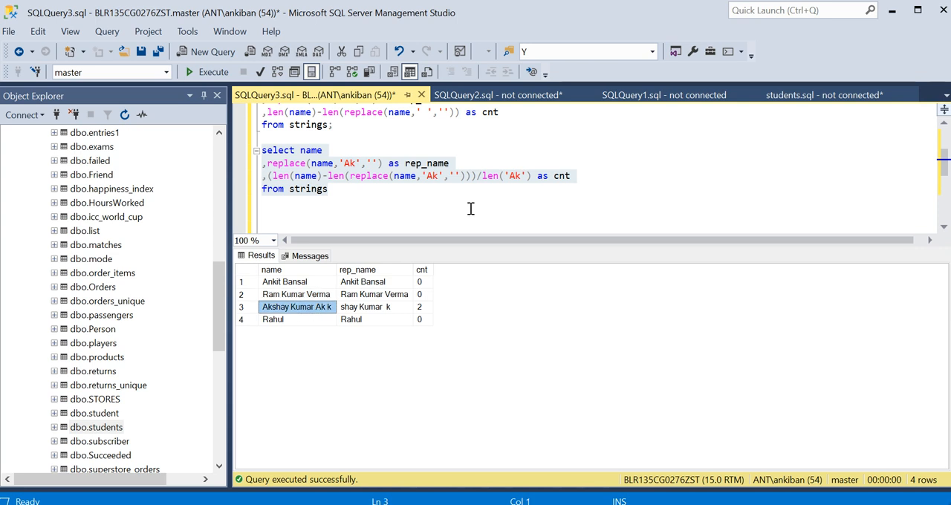
pyautogui.click(514, 175)
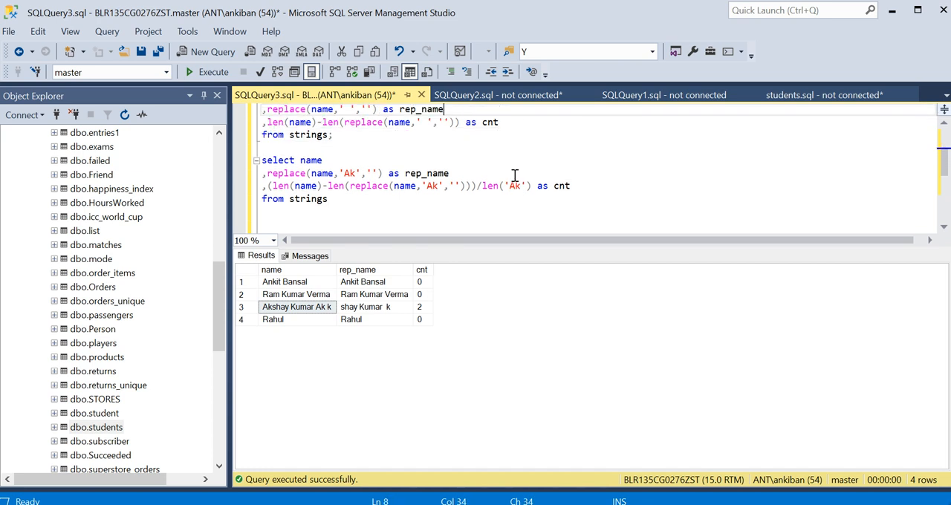
pyautogui.scroll(3)
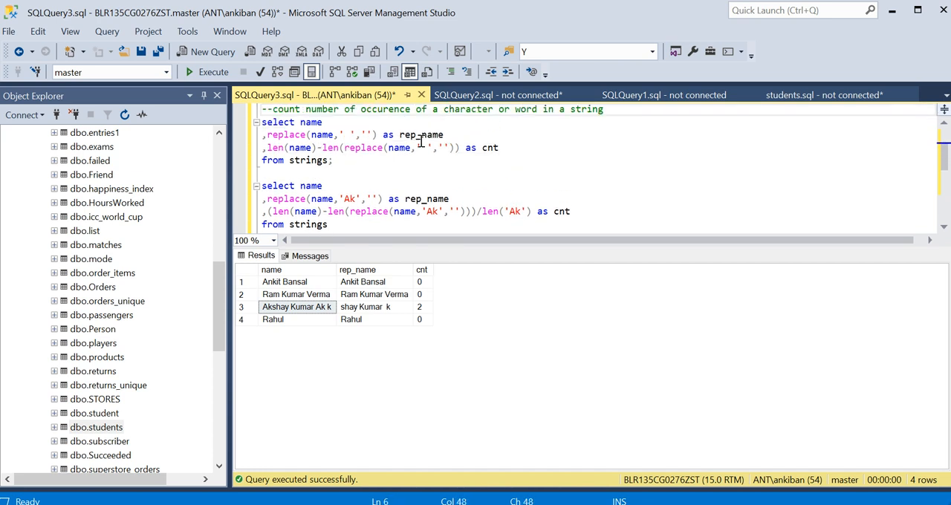